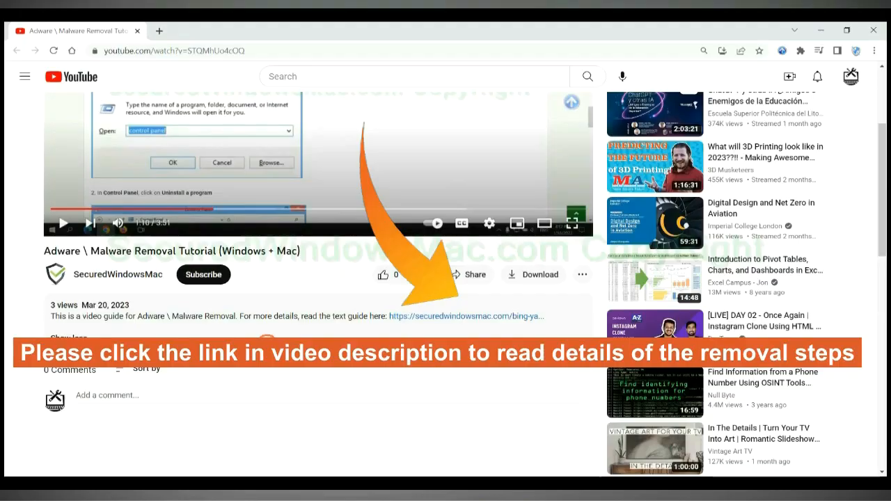
Open the securedwindowsmac.com removal guide from the video description in a new tab
left_click(423, 315)
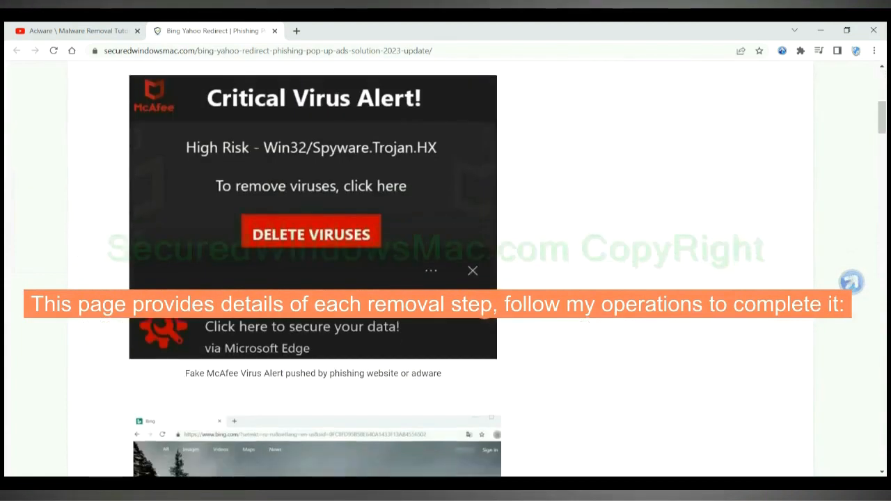
Scroll to Instant Automatic Removal and download SpyHunter for Windows (Free Trial)
scroll("down", 3)
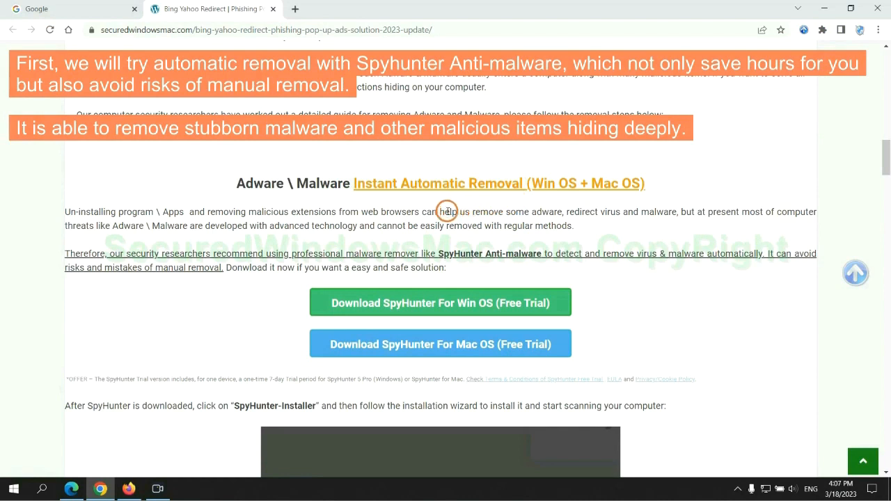
mouse_move(336, 204)
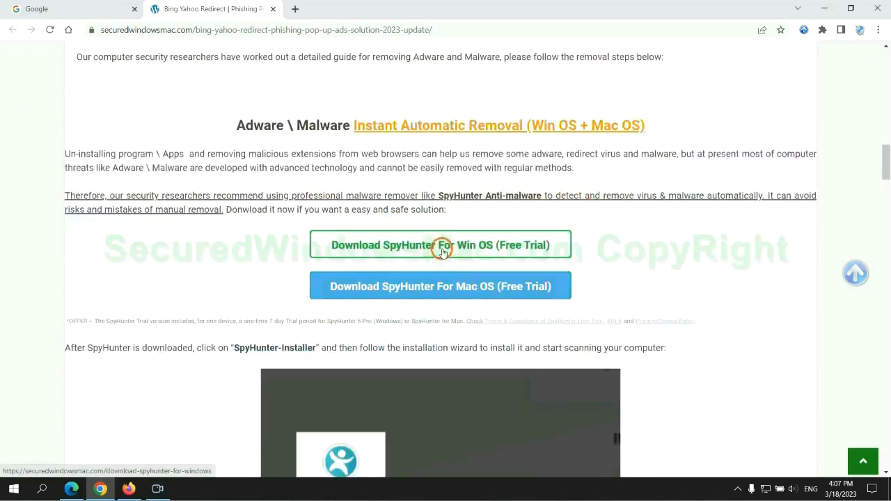
mouse_move(441, 285)
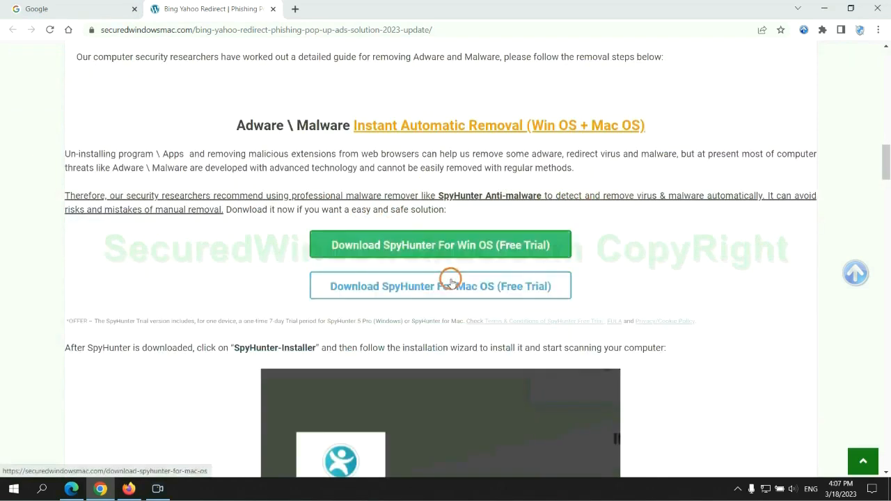
scroll("down", 3)
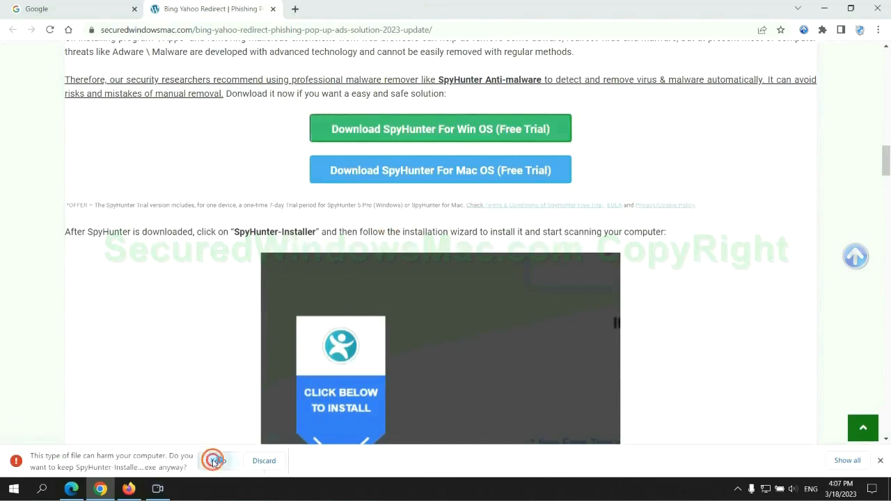
Keep and run SpyHunter-Installer.exe, accept the EULA, and install SpyHunter 5
left_click(218, 460)
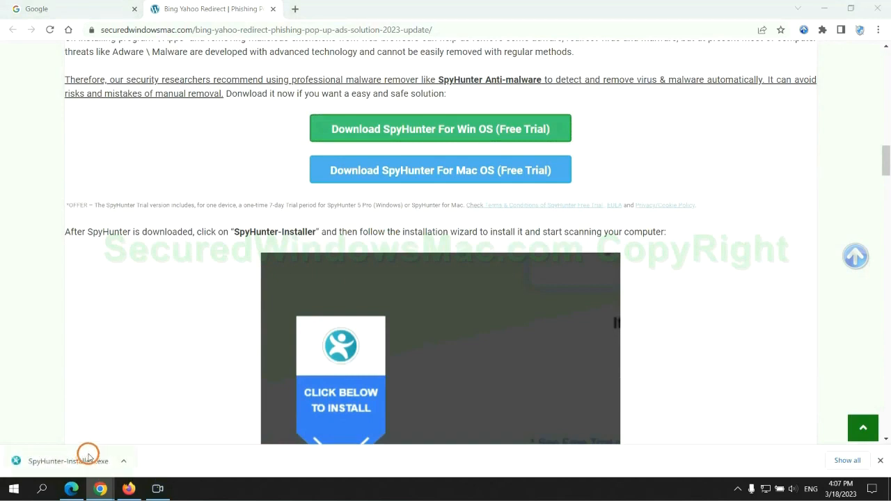
left_click(68, 461)
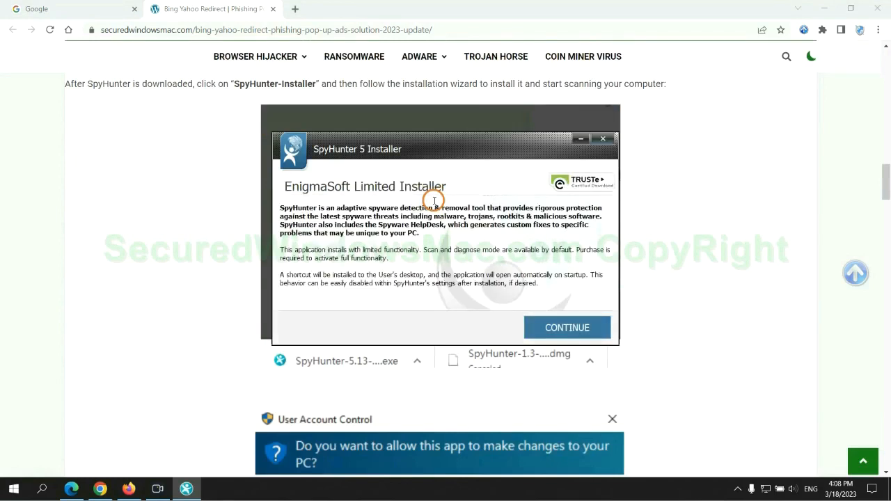
mouse_move(597, 316)
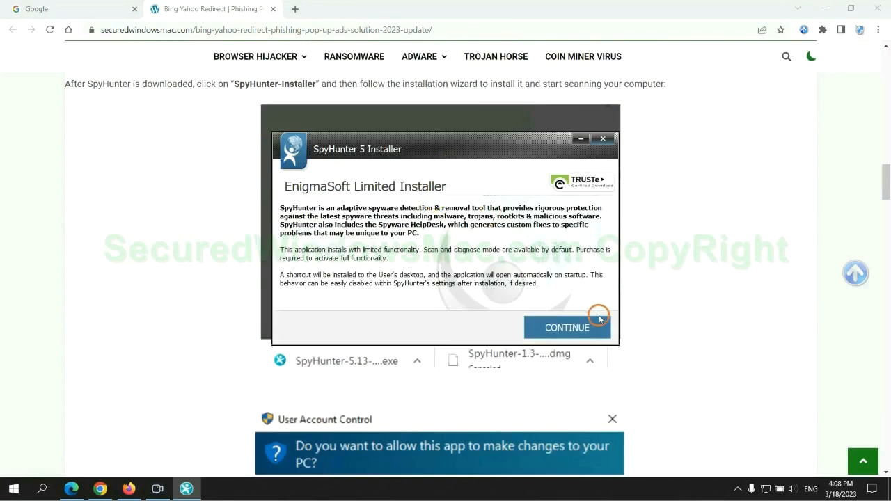
left_click(566, 327)
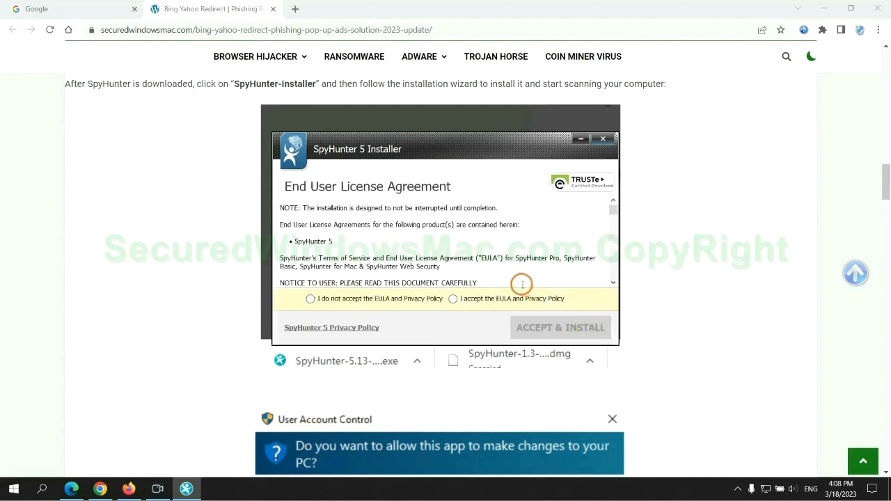
left_click(453, 299)
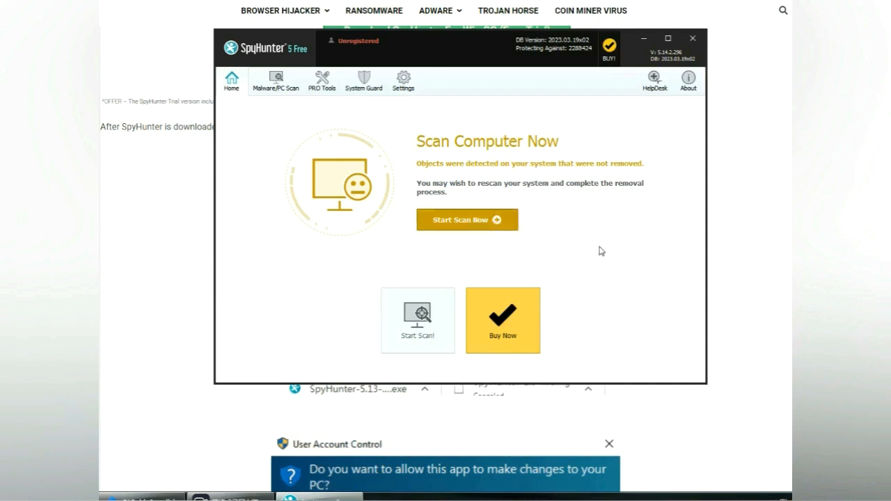
Run a SpyHunter scan and choose the FREE Trial (7-Days) registration
left_click(468, 219)
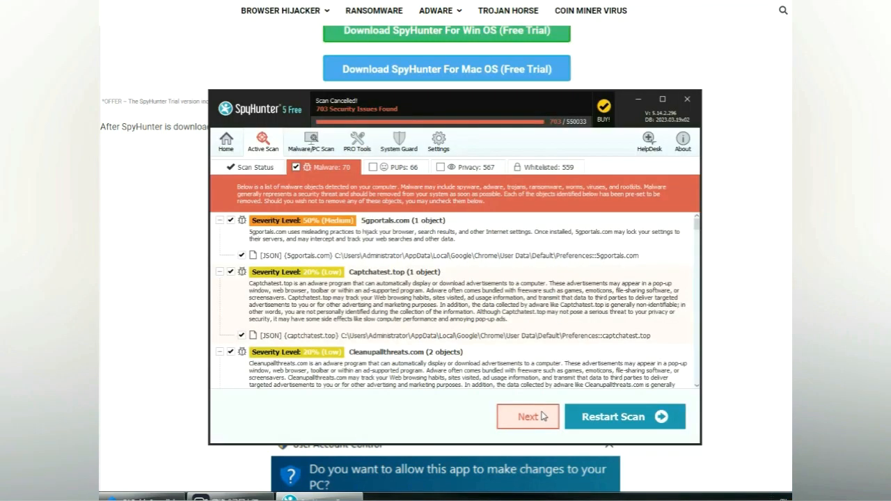
mouse_move(470, 402)
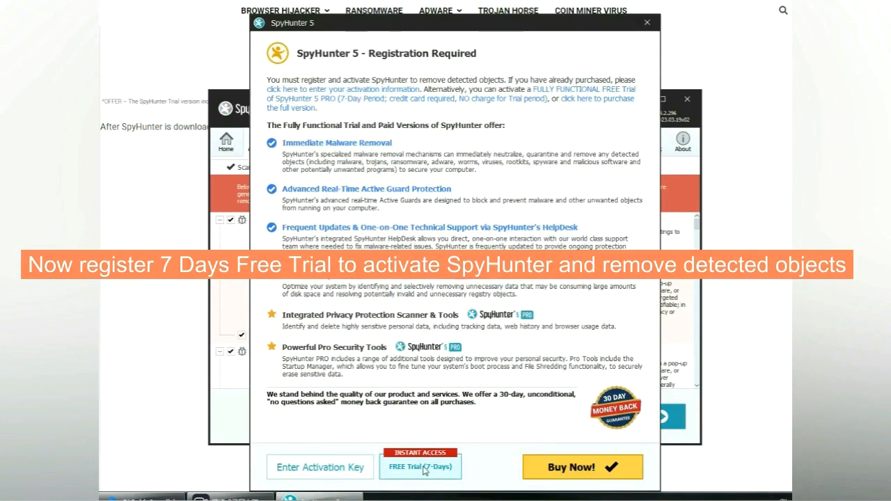
left_click(420, 466)
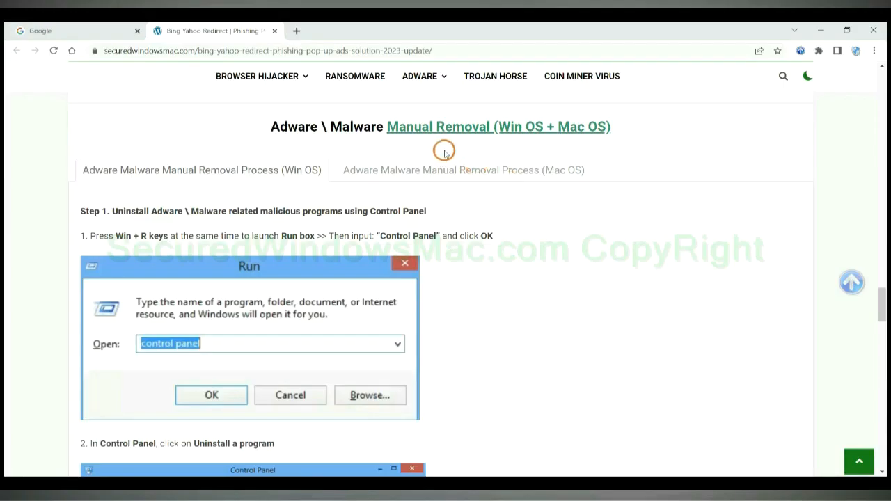
mouse_move(474, 130)
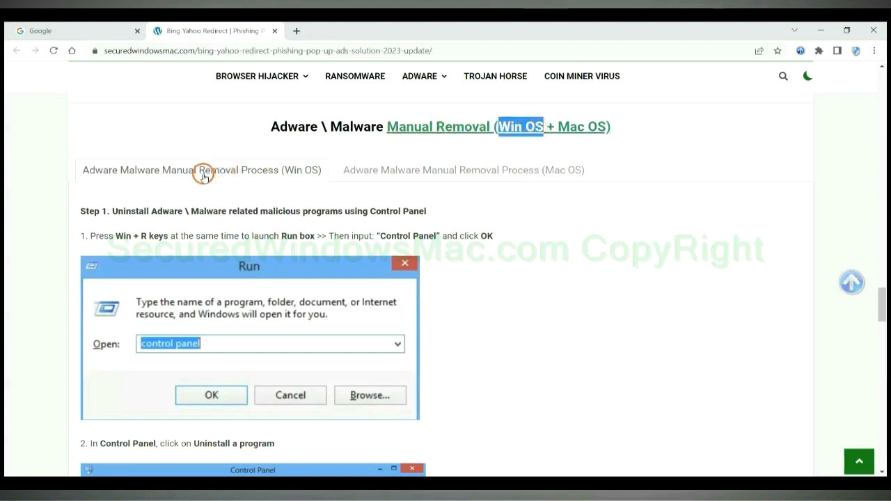
mouse_move(550, 126)
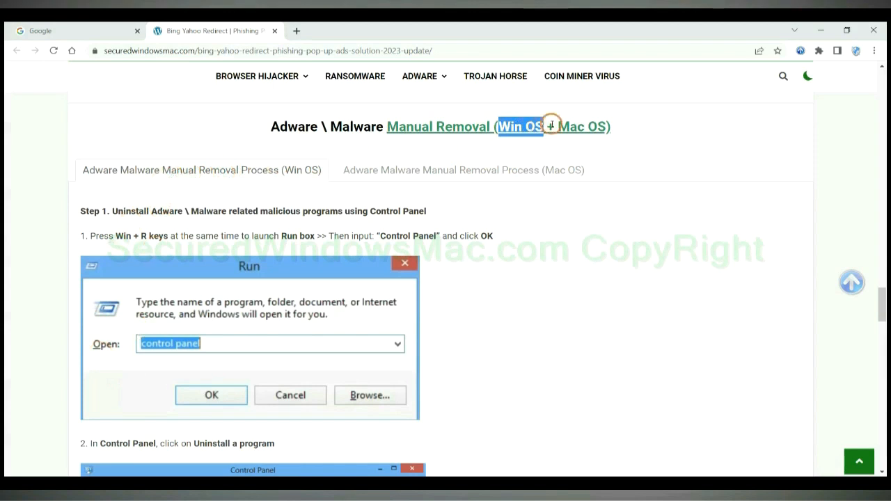
left_click(463, 170)
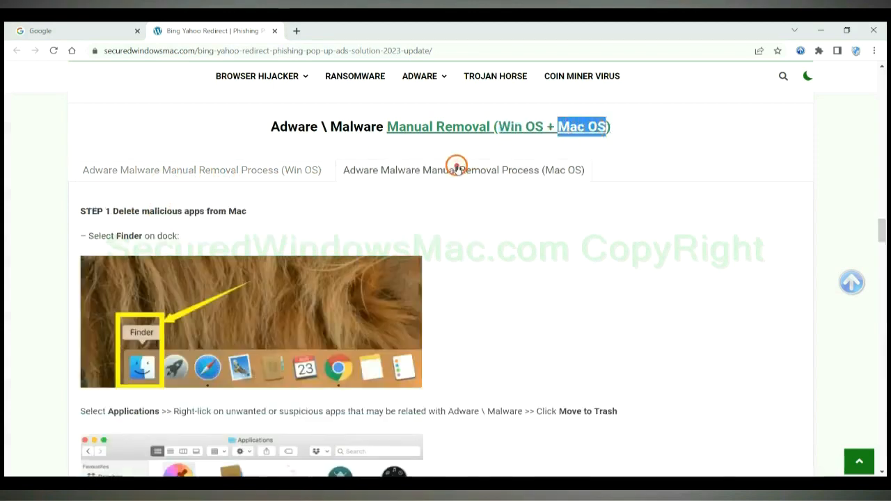
left_click(201, 170)
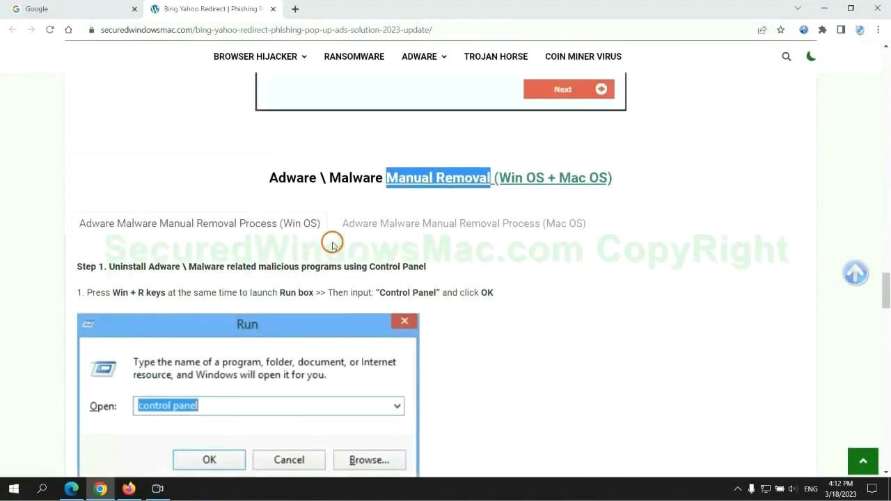
Highlight the Step 1 heading and scroll to Step 2 on removing malicious extensions
scroll("down", 3)
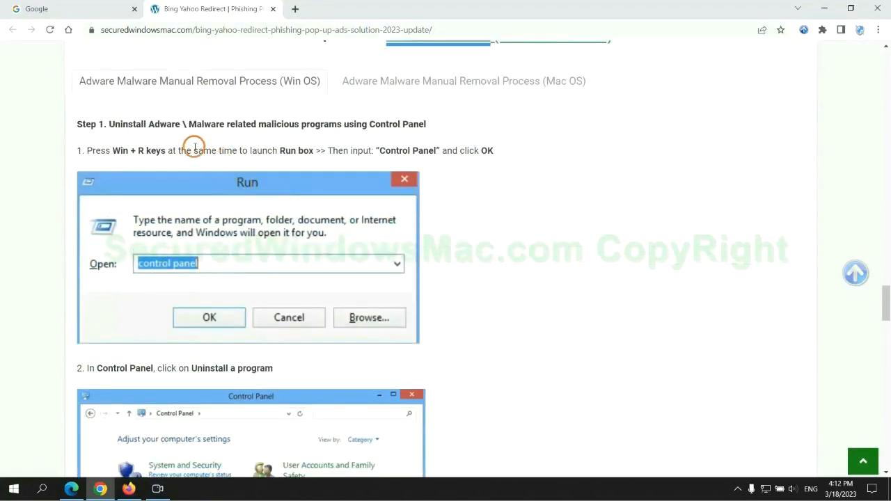
mouse_move(111, 124)
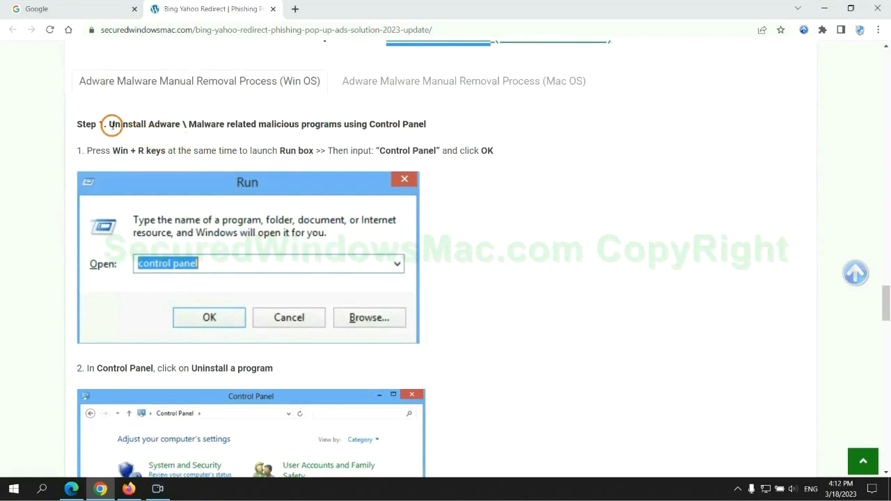
left_click_drag(108, 124, 327, 123)
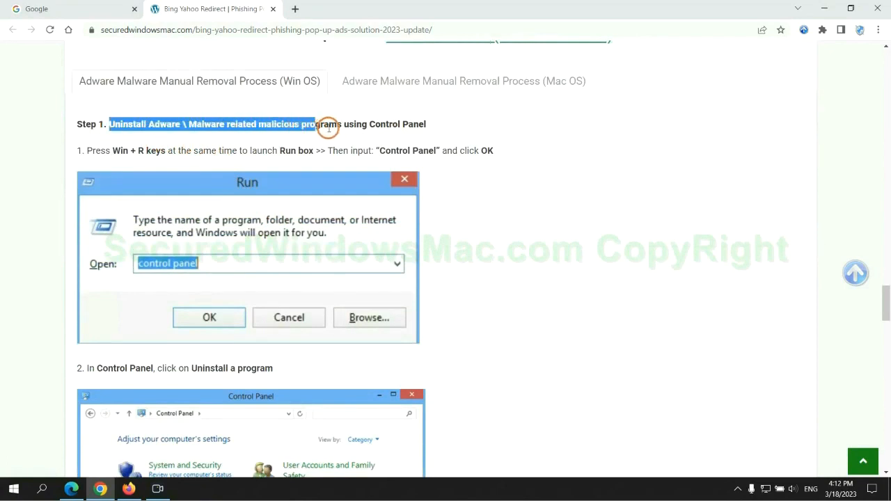
scroll("down", 3)
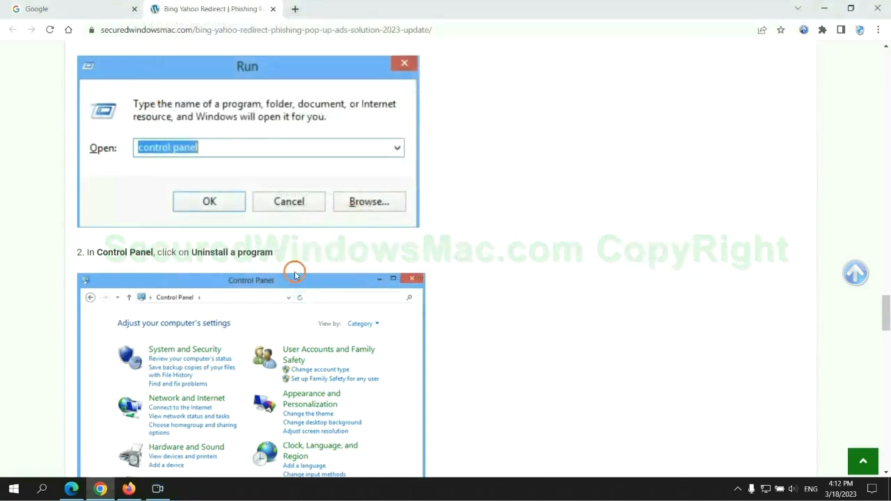
scroll("down", 3)
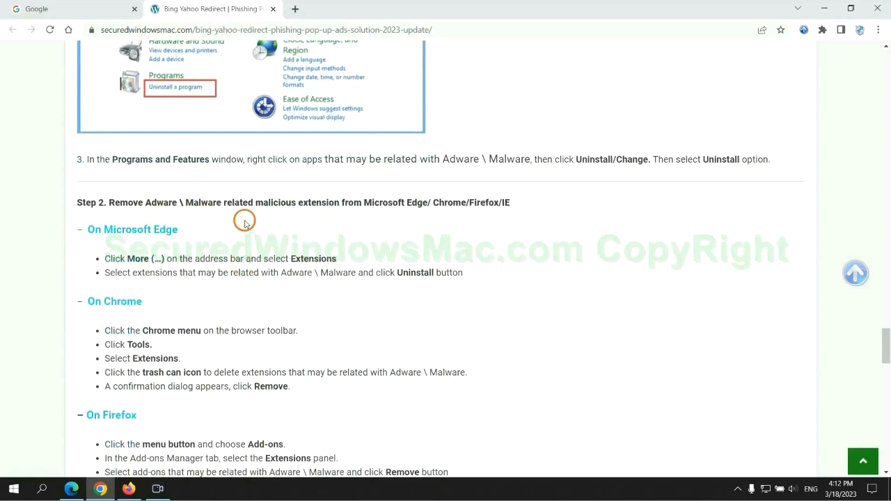
mouse_move(227, 242)
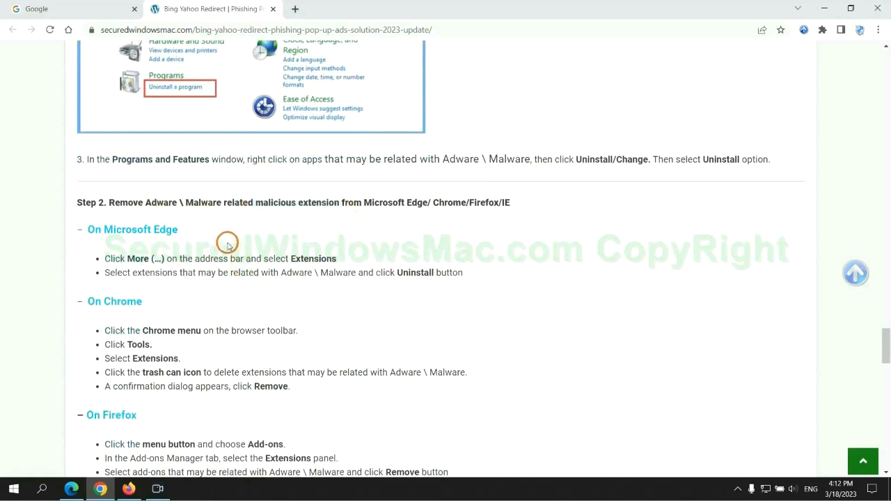
mouse_move(592, 163)
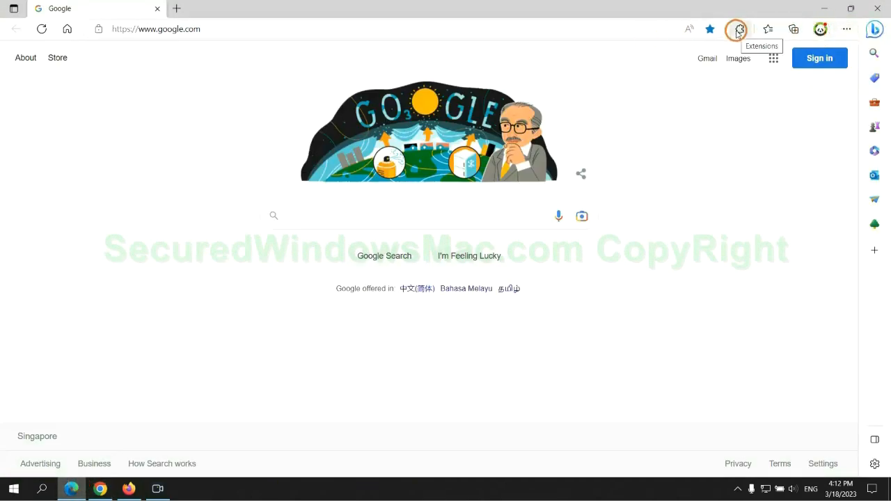
Remove McAfee WebAdvisor from Edge's Manage extensions page
left_click(738, 28)
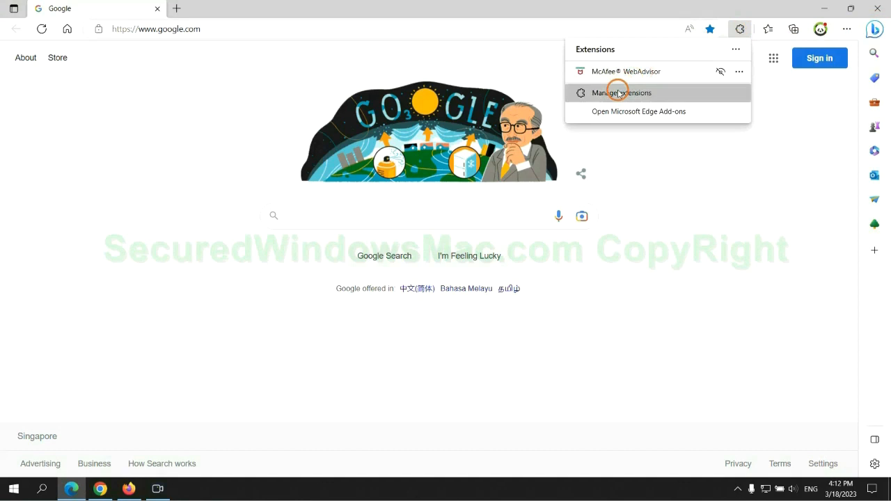
left_click(620, 92)
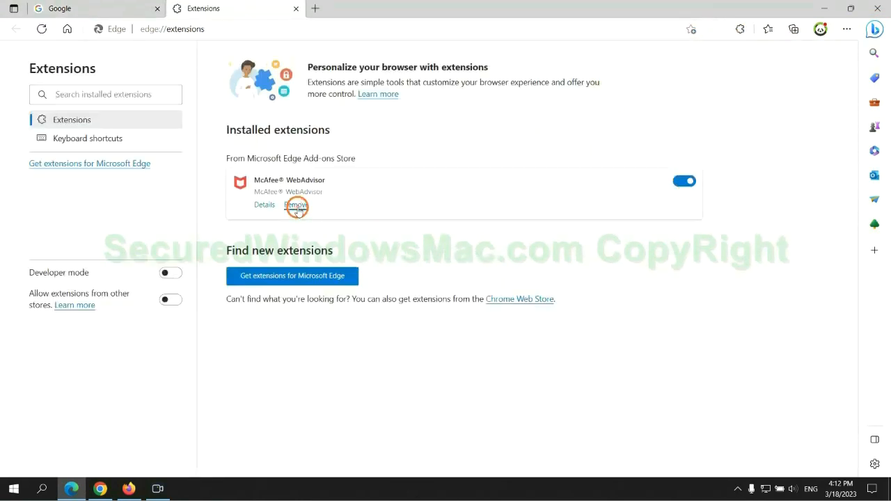
left_click(296, 204)
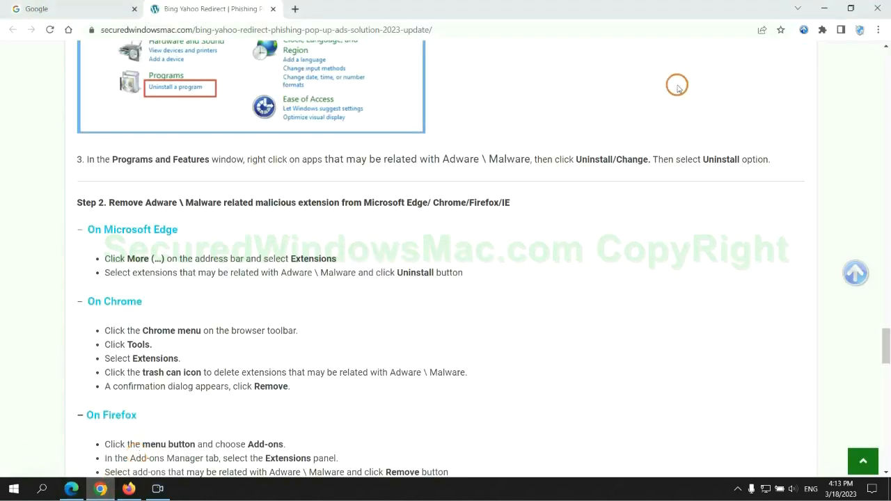
Remove the Ecosia extension from Chrome's Manage extensions page and confirm
left_click(822, 30)
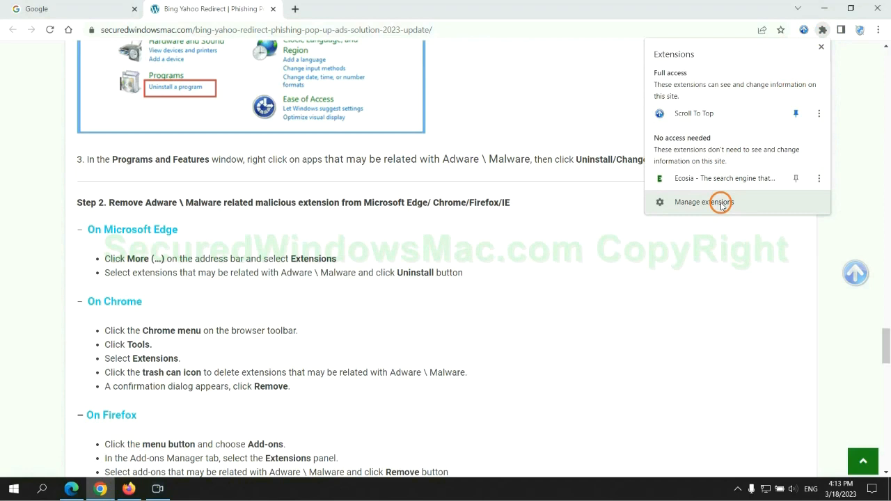
left_click(704, 202)
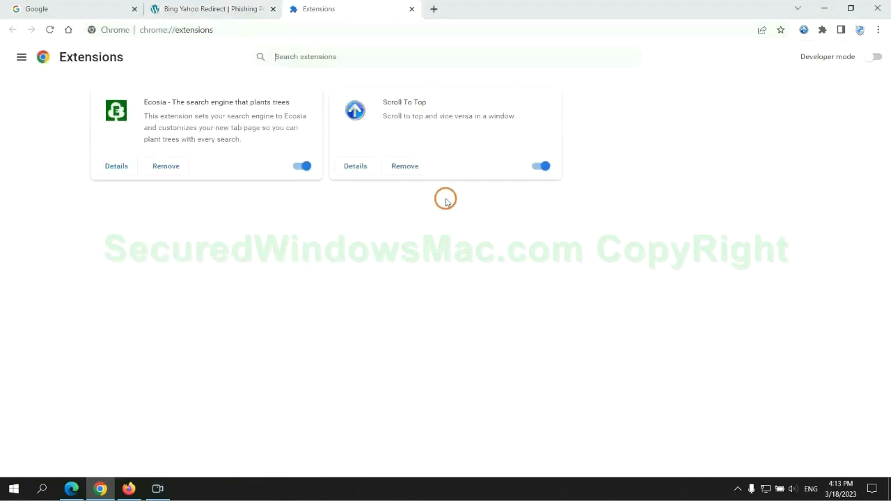
left_click(166, 166)
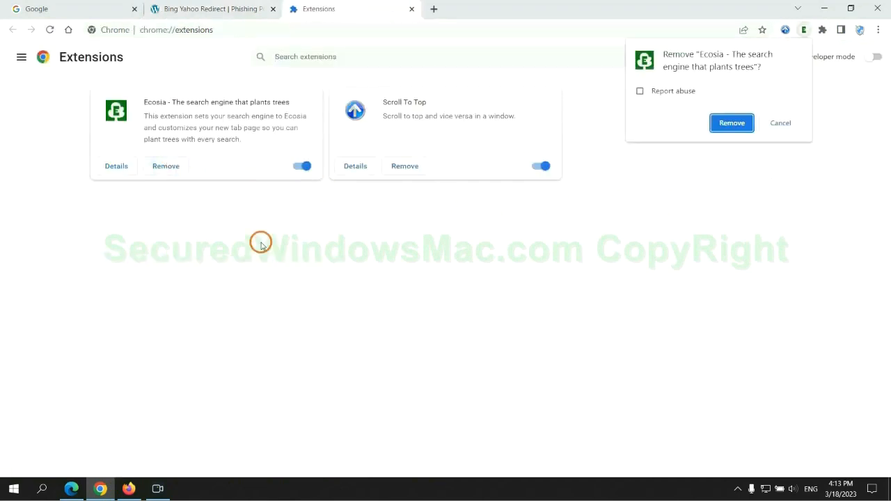
left_click(730, 122)
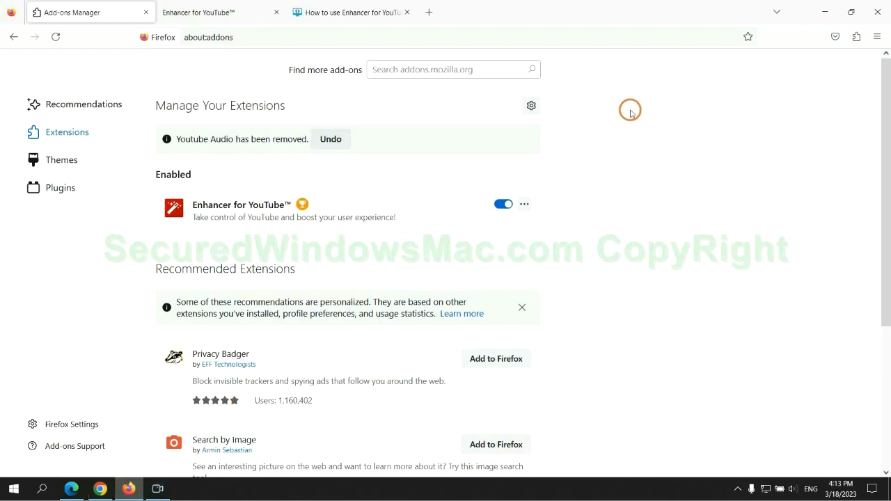
Remove Enhancer for YouTube from Firefox's extension manager and confirm
left_click(854, 37)
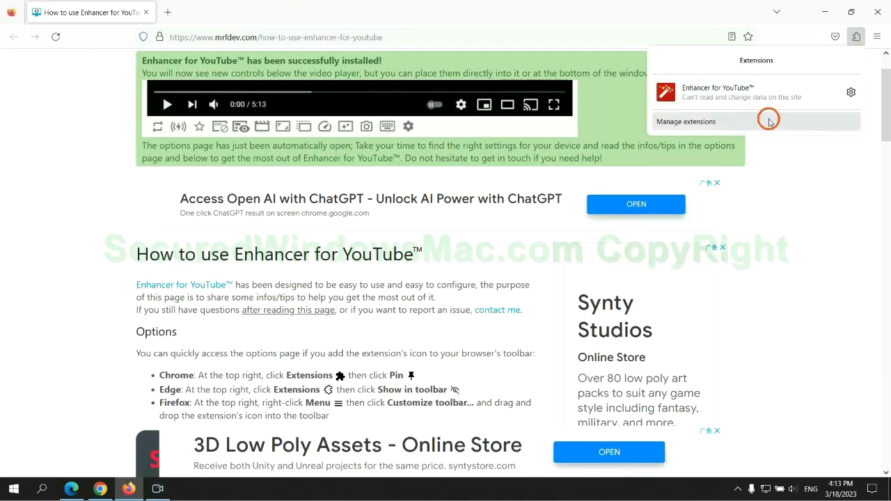
left_click(685, 121)
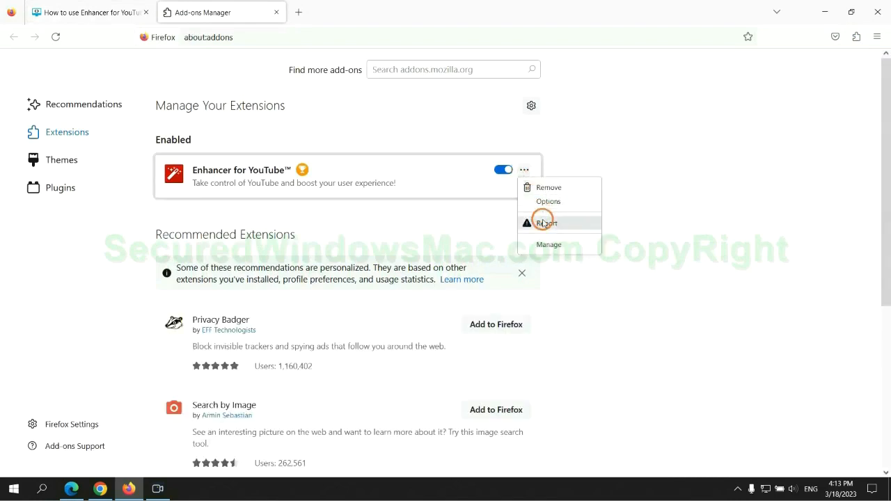
left_click(548, 187)
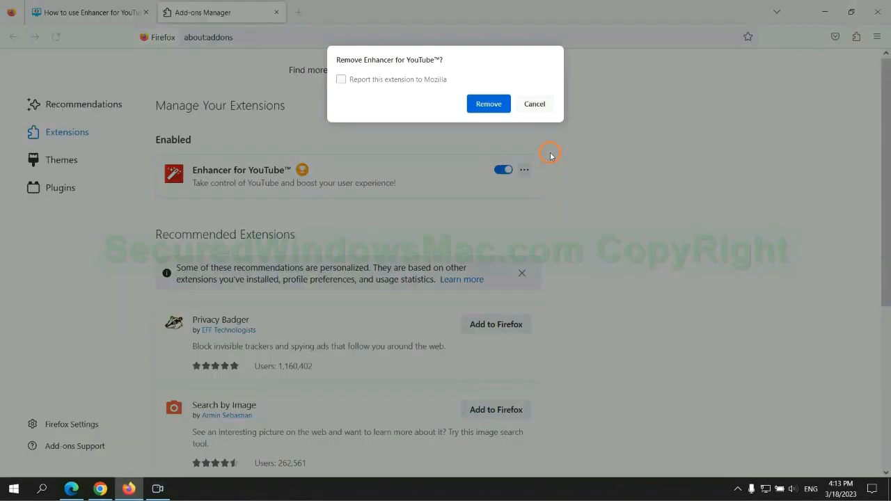
left_click(487, 103)
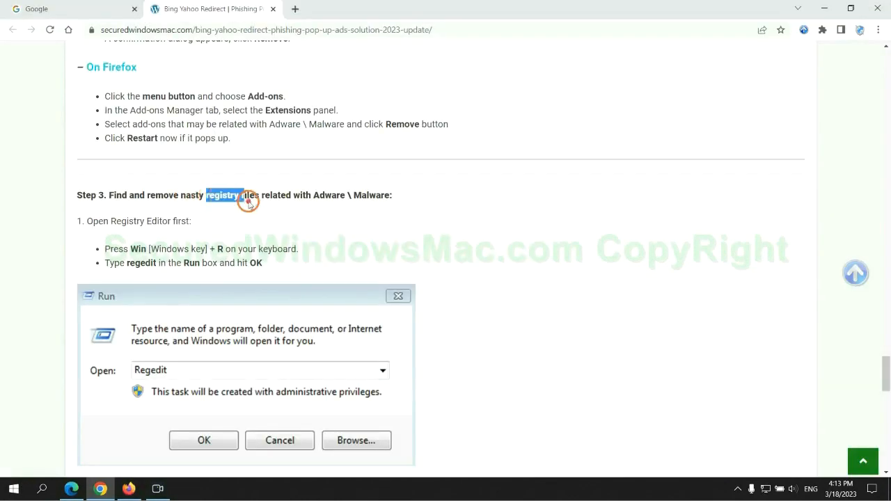
Scroll to Step 3 on registry entries and launch regedit from the Run box
scroll("down", 3)
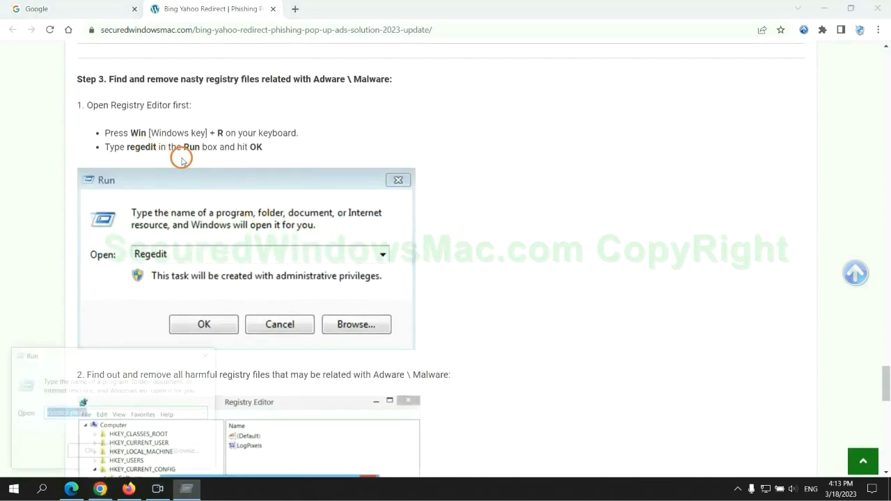
type("re")
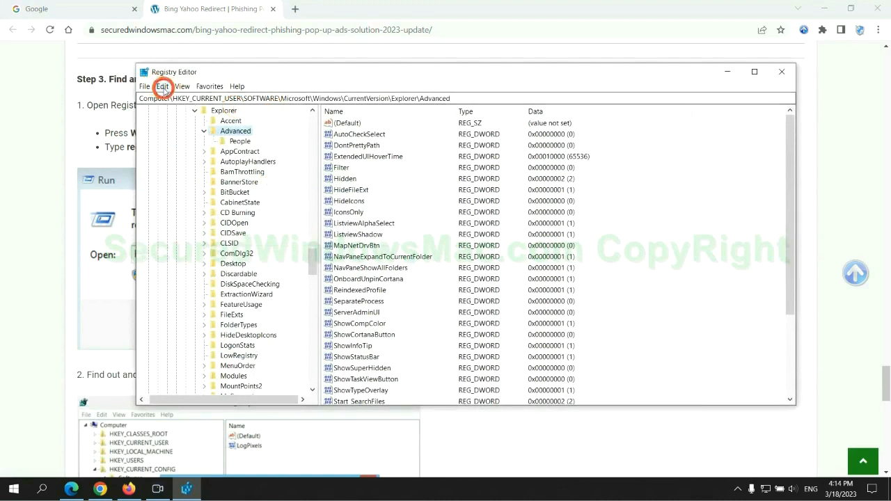
Find 'Apps' in the registry and right-click the matched StoreAppsOnTaskbar value
left_click(162, 86)
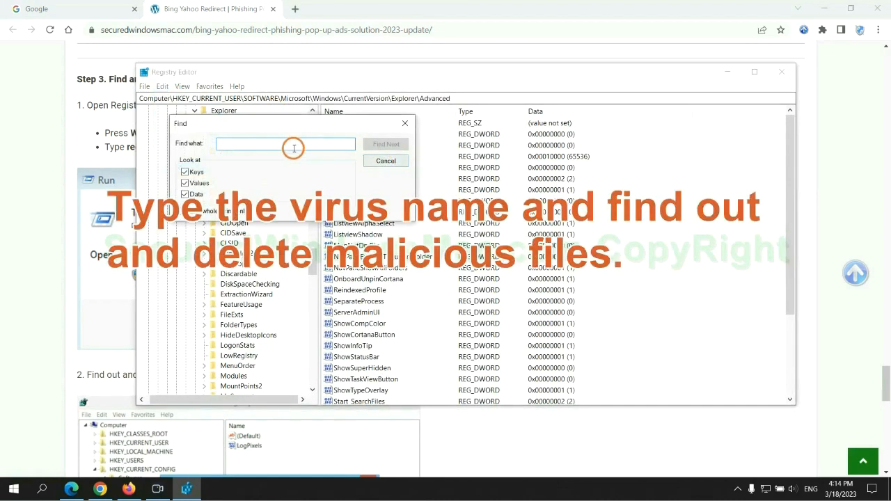
type("Apps")
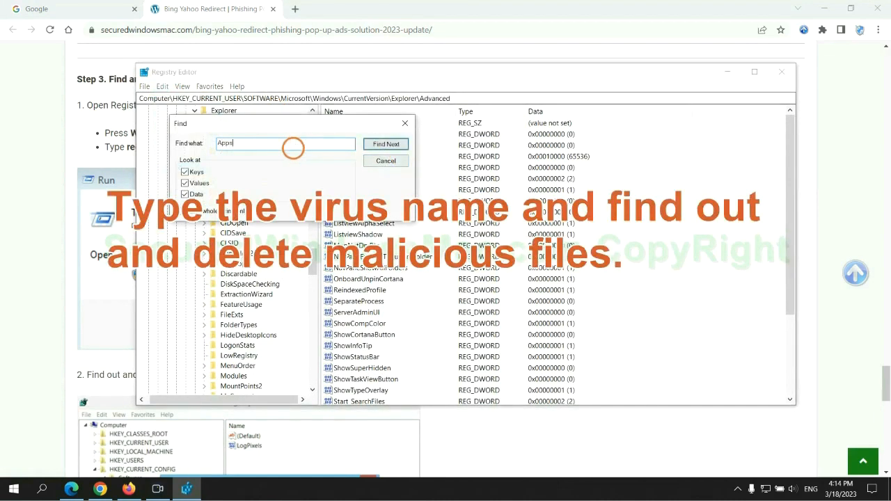
left_click(386, 143)
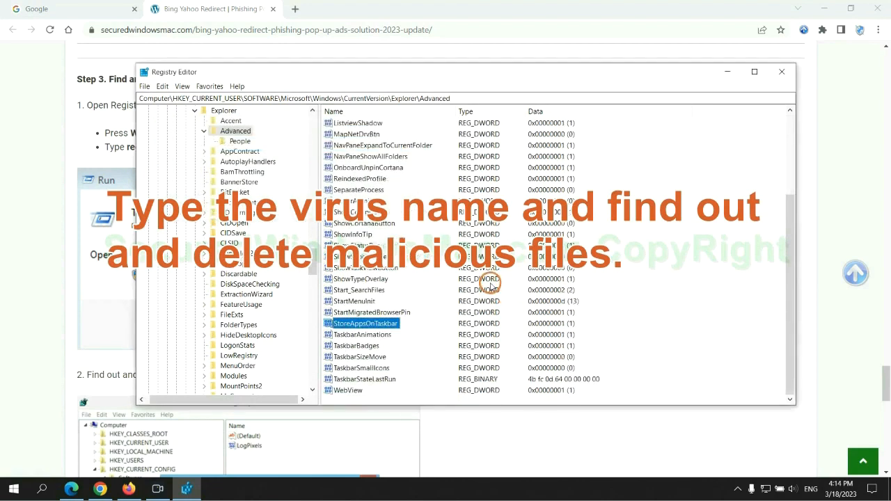
right_click(366, 323)
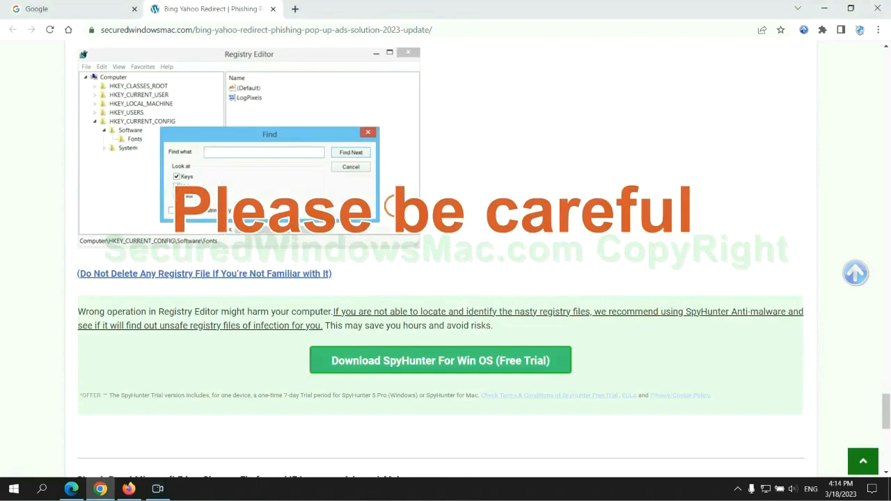
Scroll the guide past the registry warning and SpyHunter button to Step 4
scroll("down", 3)
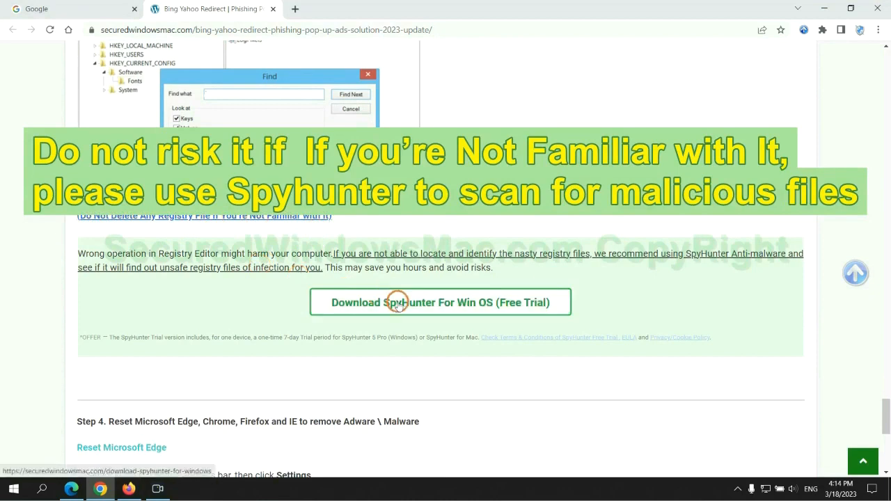
scroll("down", 3)
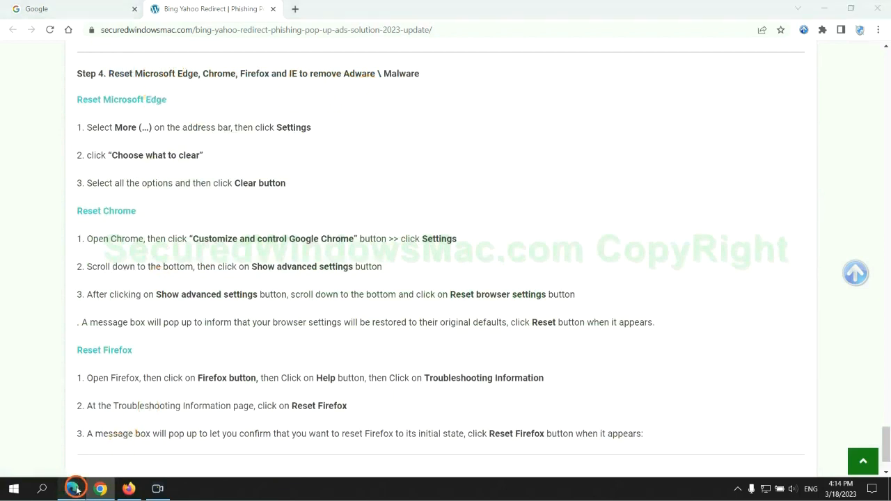
In Edge, go to Settings > Privacy, search, and services > Choose what to clear
left_click(842, 31)
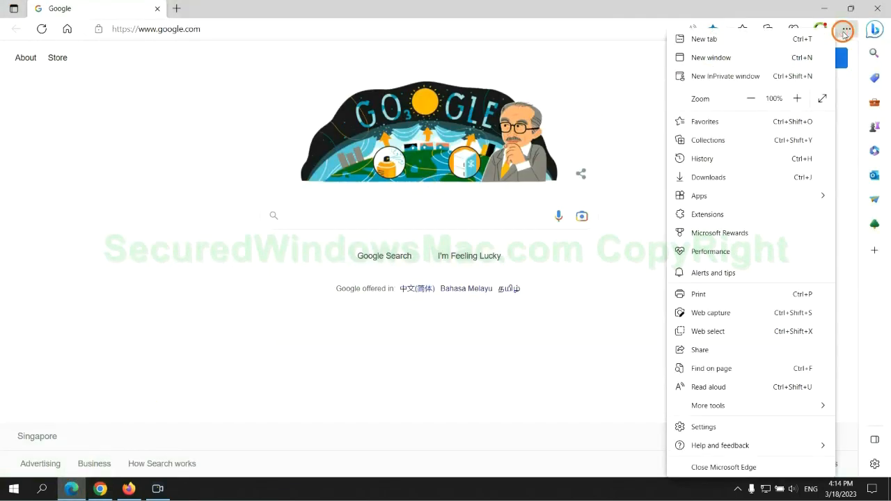
left_click(703, 427)
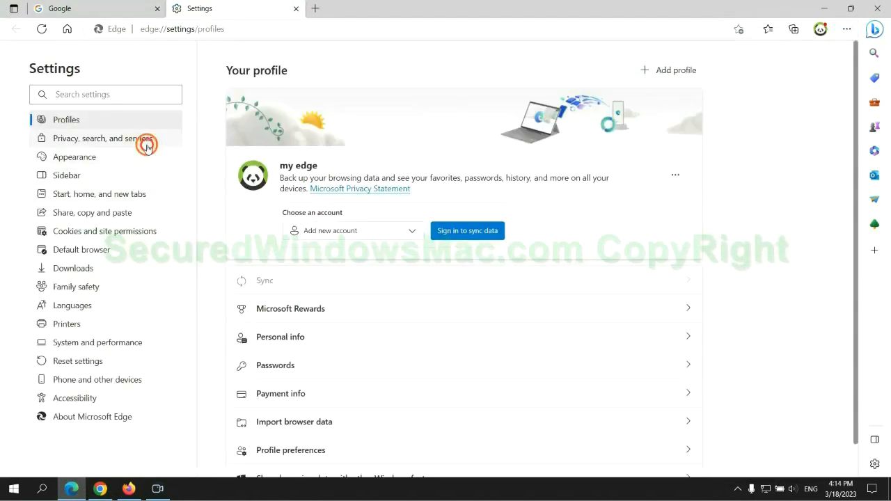
left_click(102, 138)
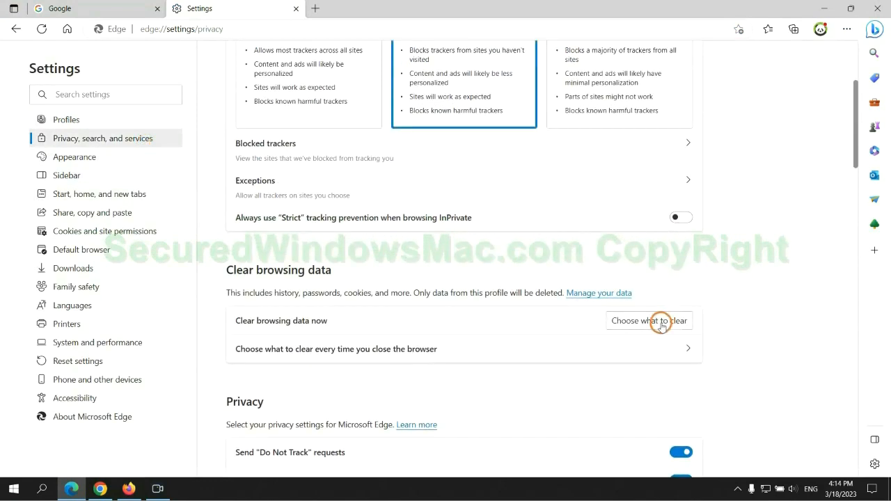
left_click(648, 321)
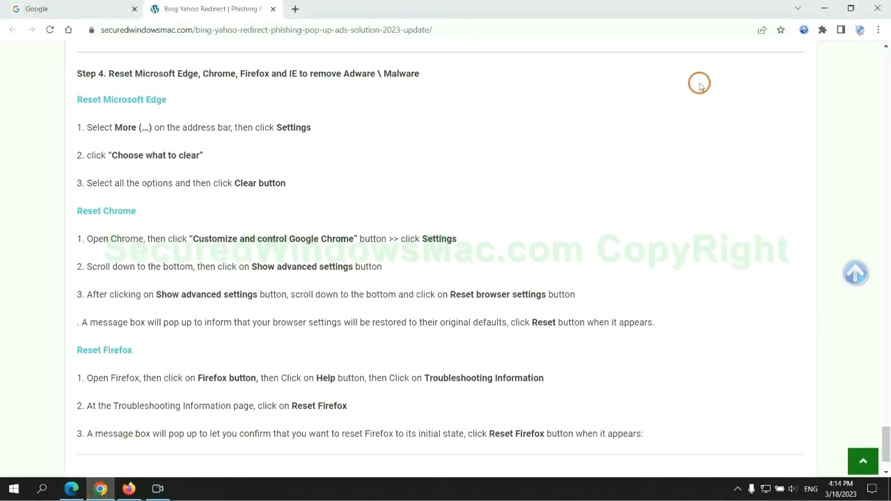
Open Chrome Settings from the three-dot menu and search for 'reset'
left_click(877, 33)
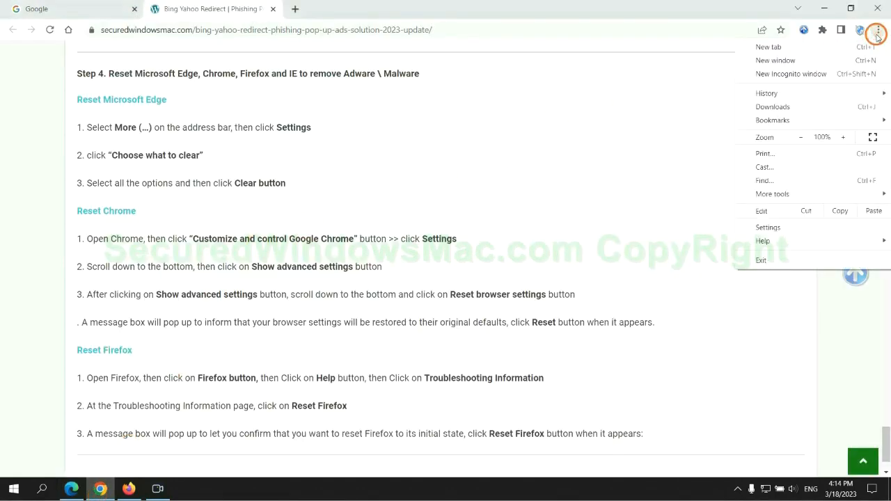
left_click(768, 227)
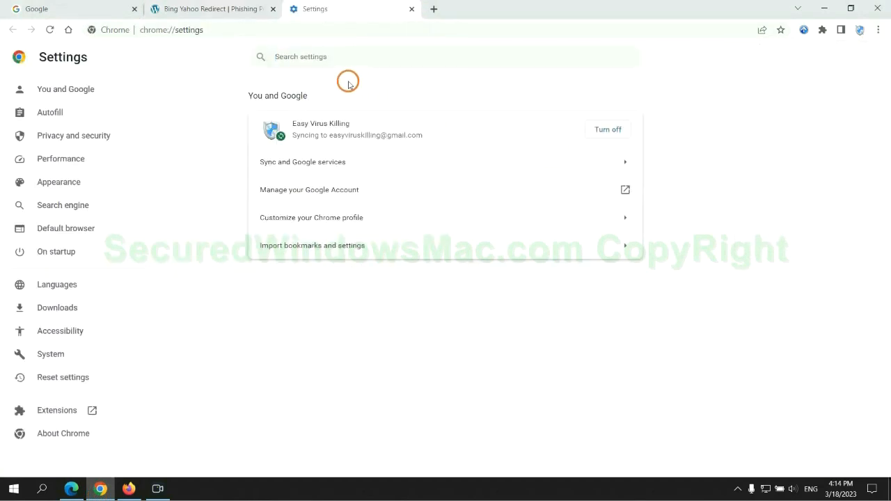
type("reset")
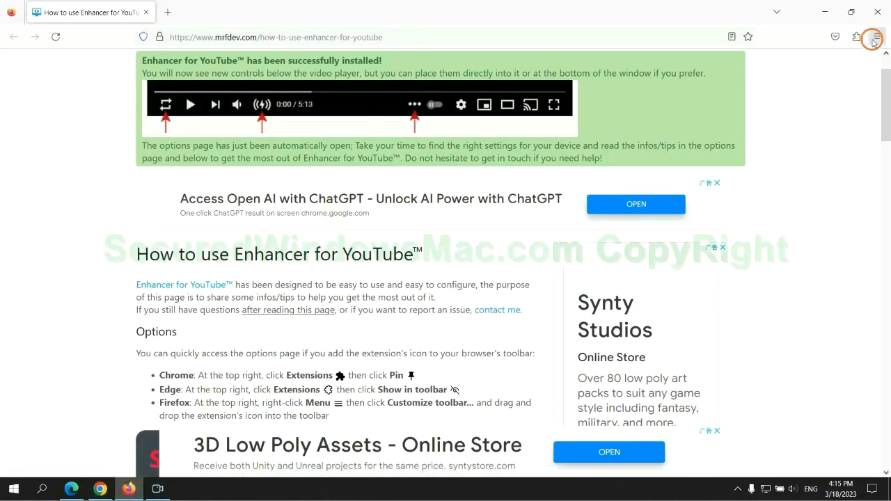
From Firefox's menu, reach Troubleshooting Information and start Refresh Firefox
left_click(876, 37)
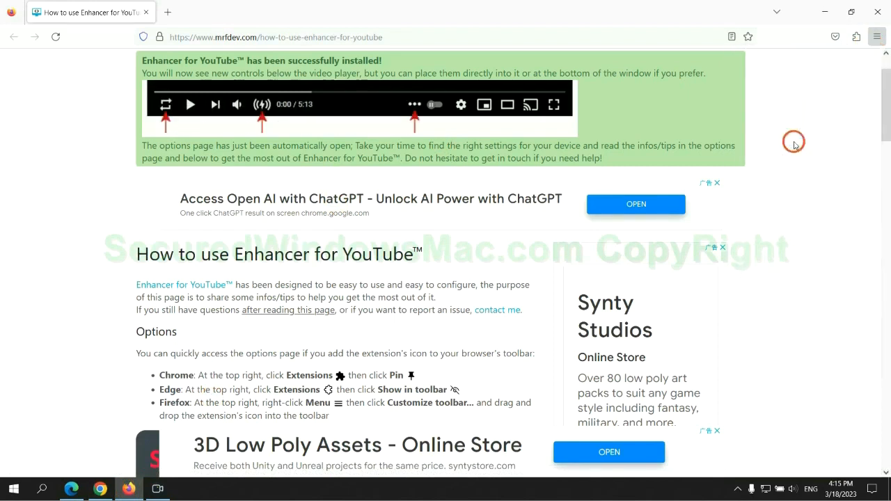
left_click(641, 132)
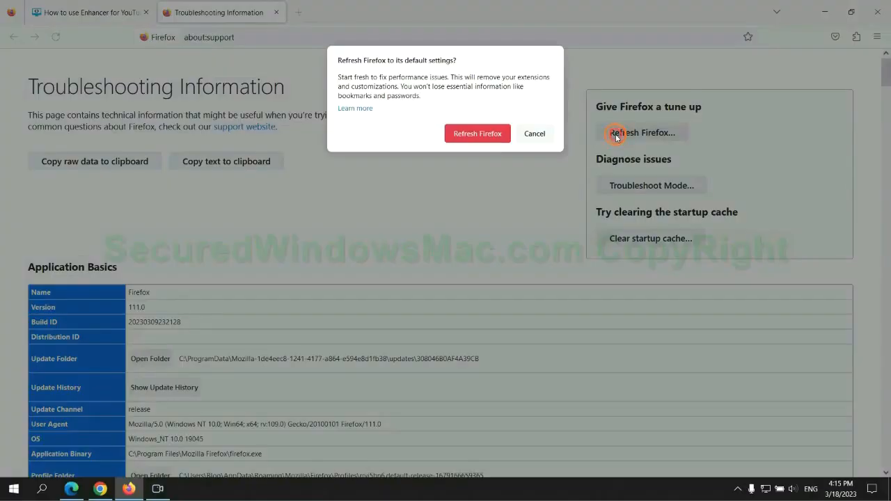
mouse_move(477, 133)
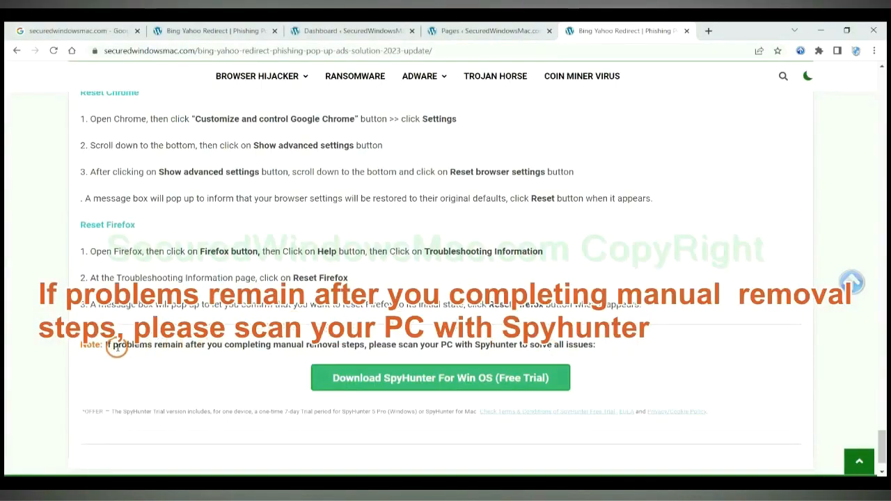
Select the 'If problems remain' text in the guide's closing note
left_click_drag(105, 345, 195, 344)
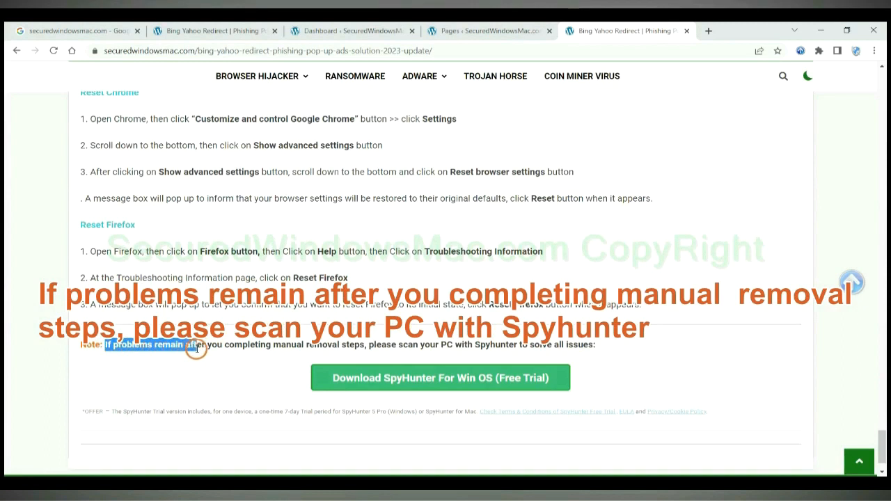